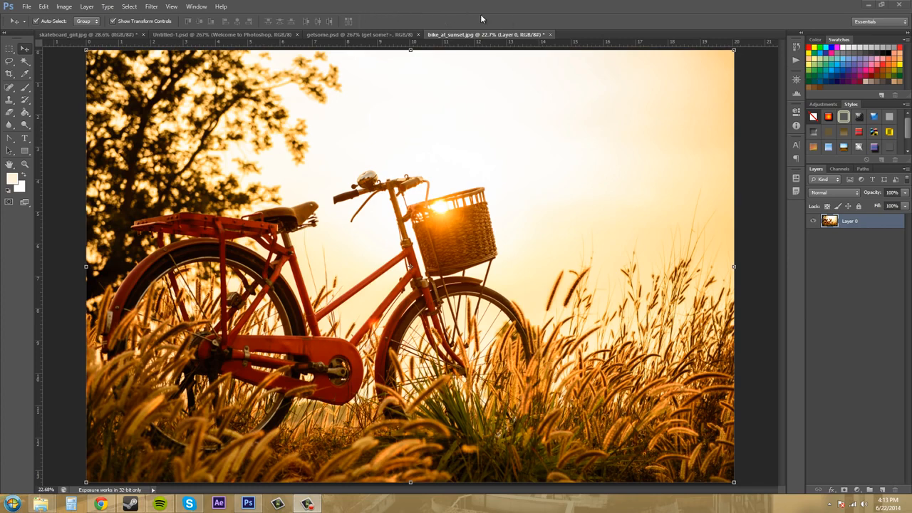
mouse_move(470, 18)
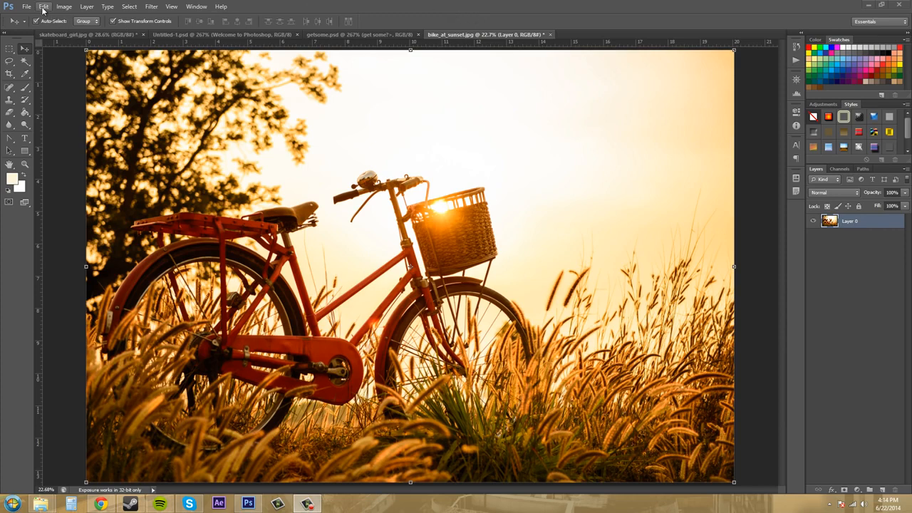
- Open the Preferences dialog on its General pane from the Edit menu
click(31, 6)
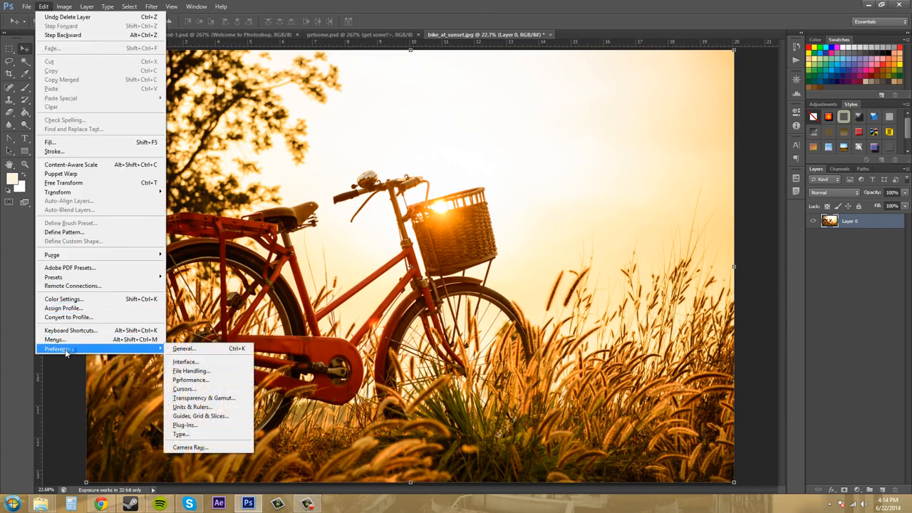
mouse_move(117, 356)
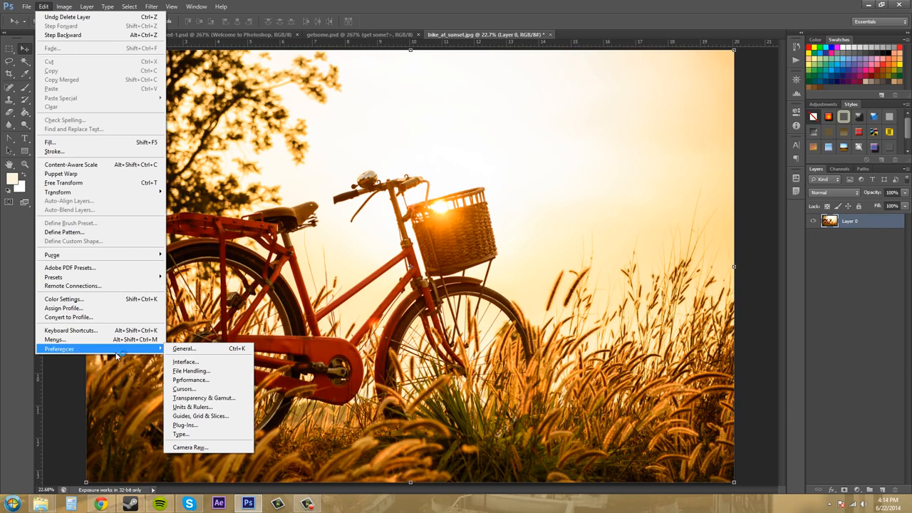
mouse_move(207, 348)
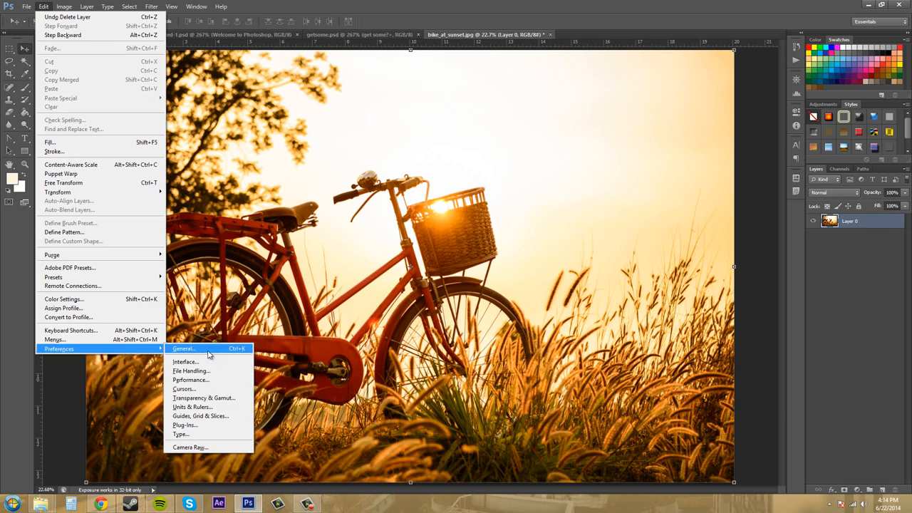
click(183, 347)
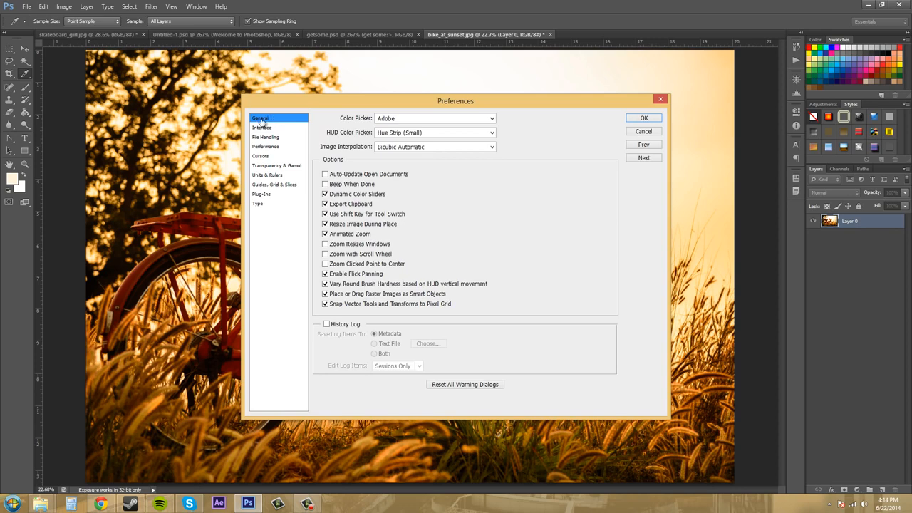
- Browse the File Handling, Plug-Ins and Cursors panes, then return to General
click(265, 137)
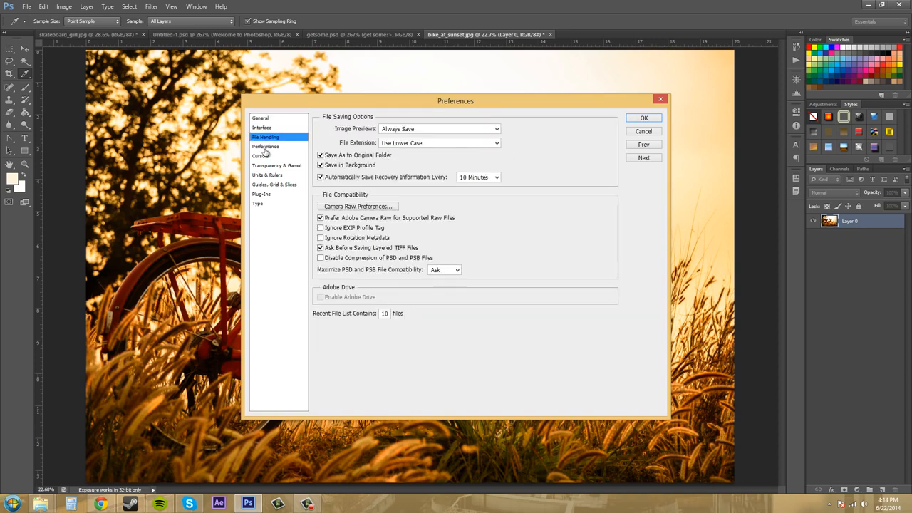
click(262, 194)
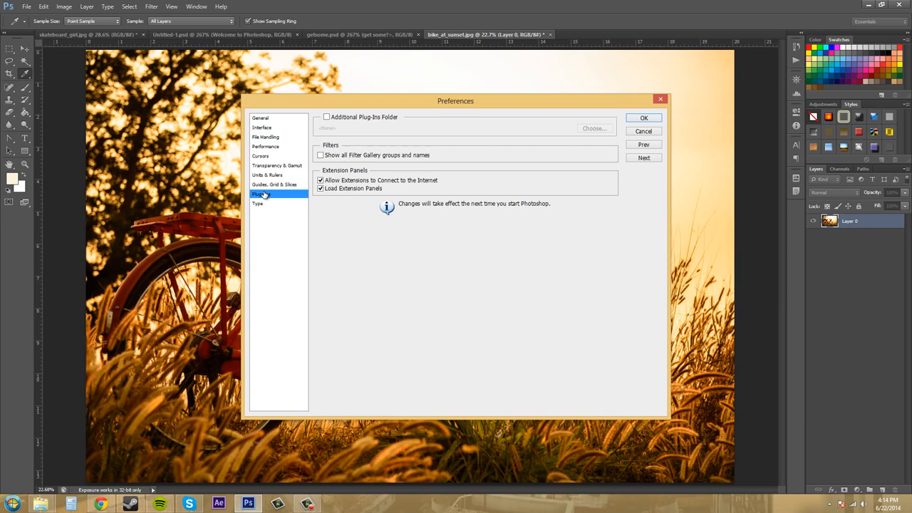
click(260, 116)
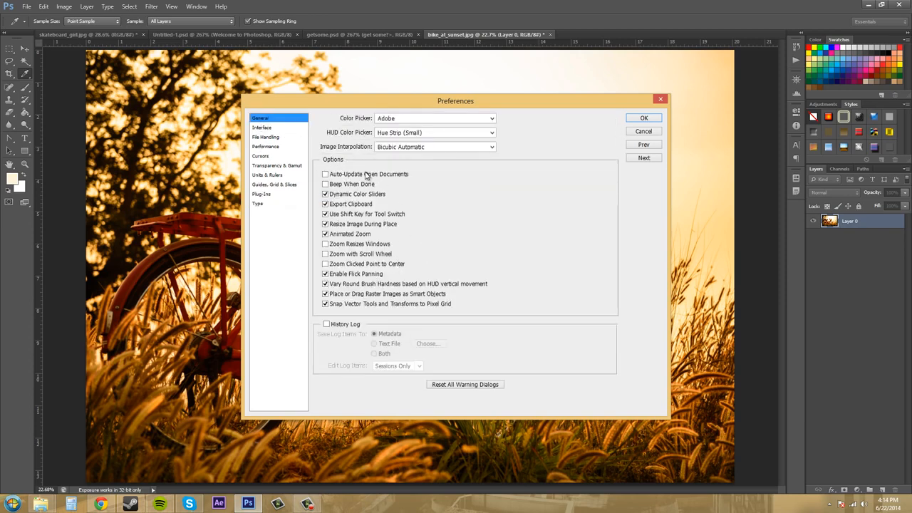
click(259, 155)
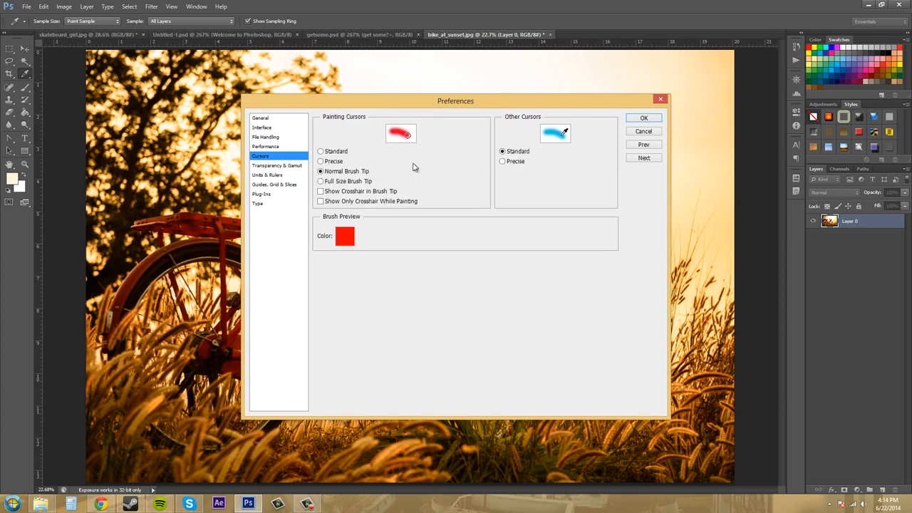
click(259, 117)
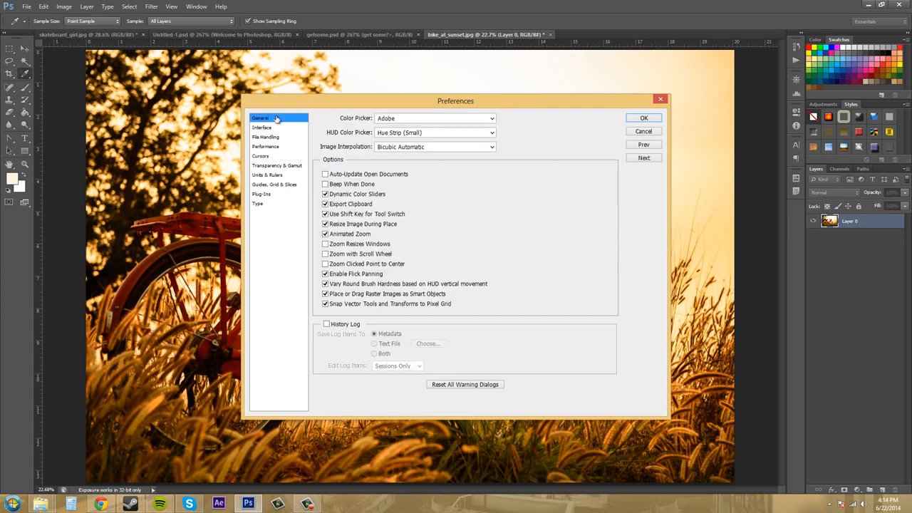
mouse_move(576, 188)
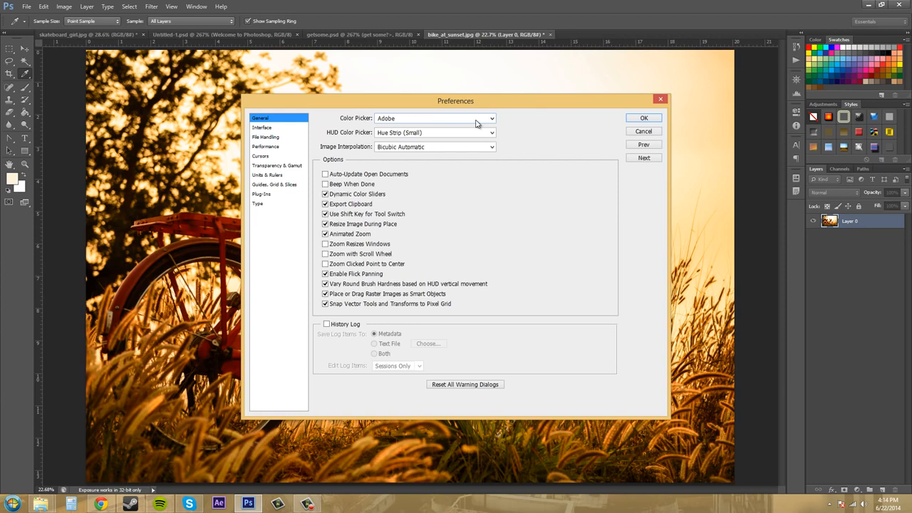
- Close the Preferences dialog to return to the bicycle photo
click(490, 117)
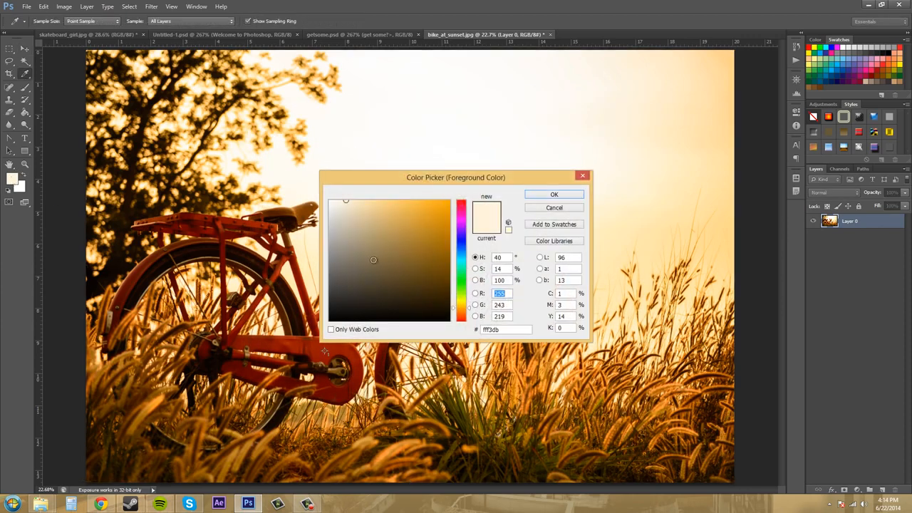
mouse_move(396, 262)
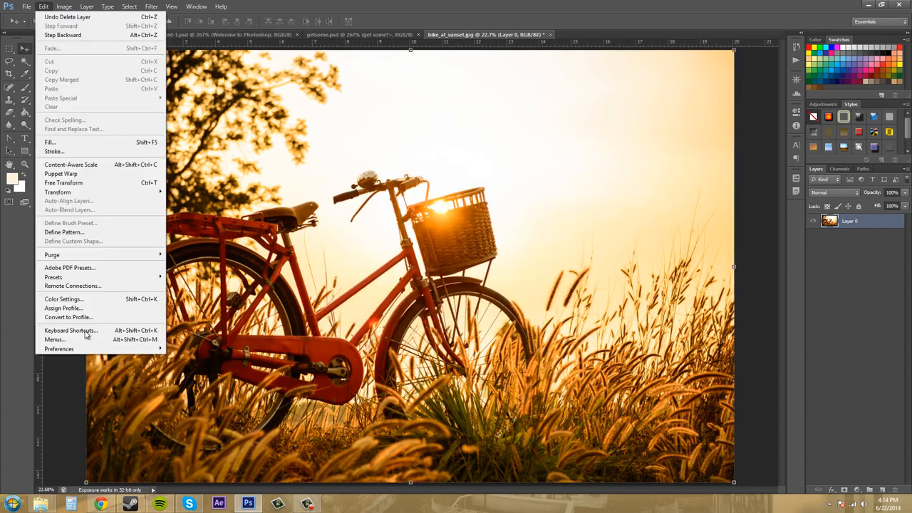
click(58, 348)
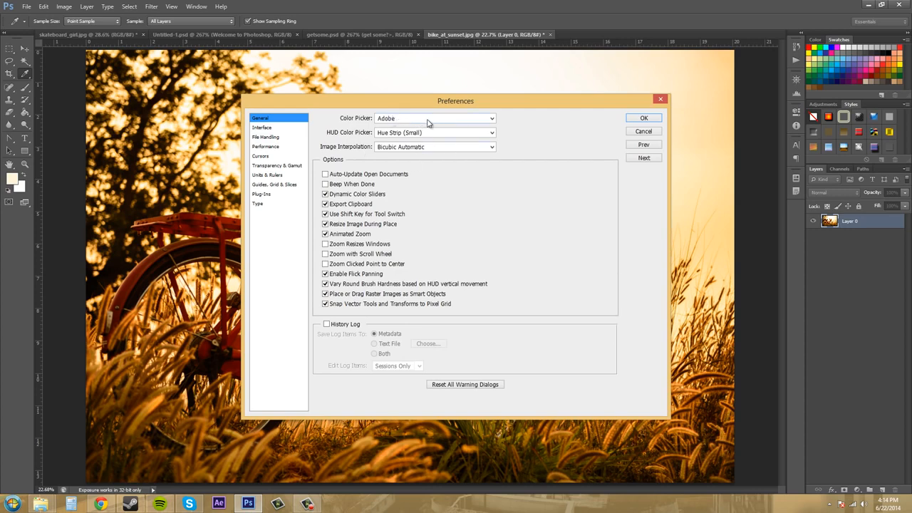
mouse_move(557, 137)
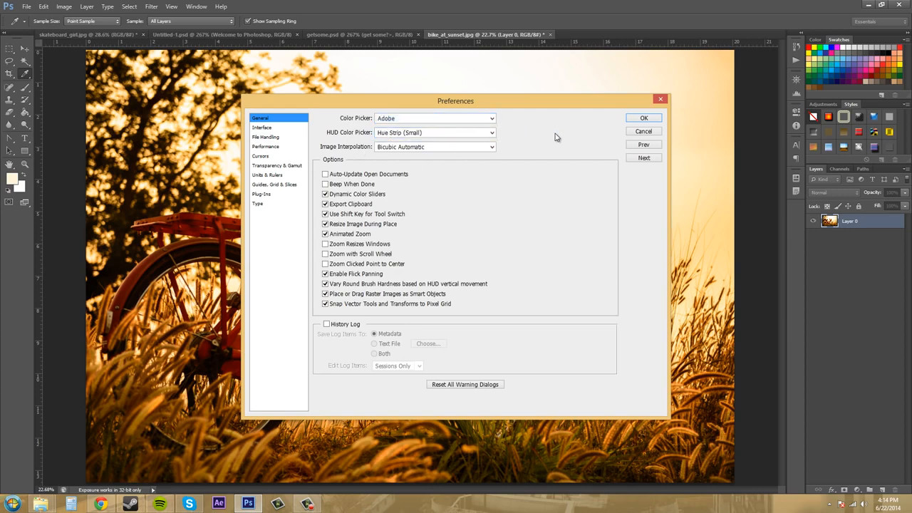
mouse_move(470, 319)
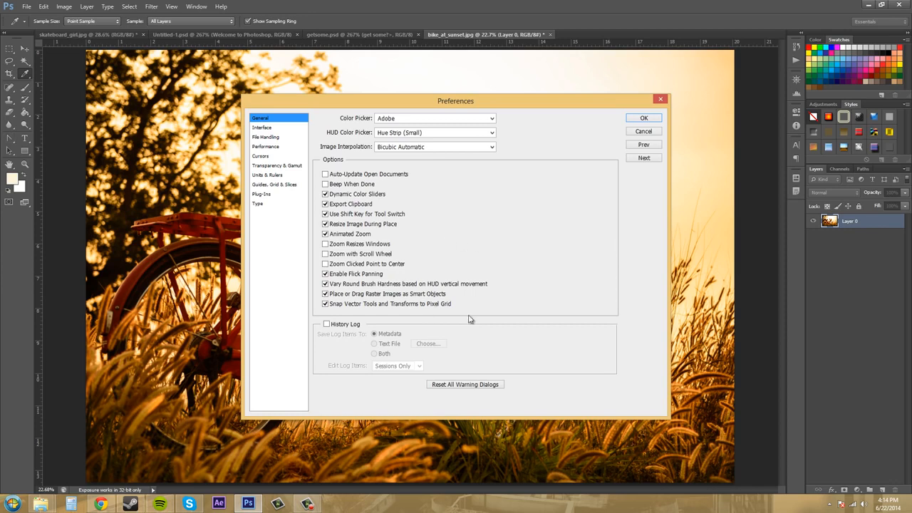
mouse_move(396, 190)
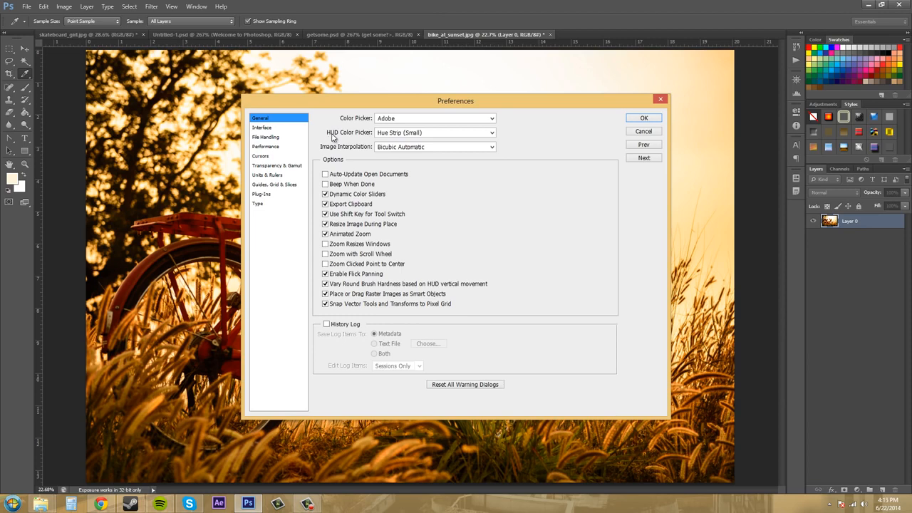
mouse_move(305, 141)
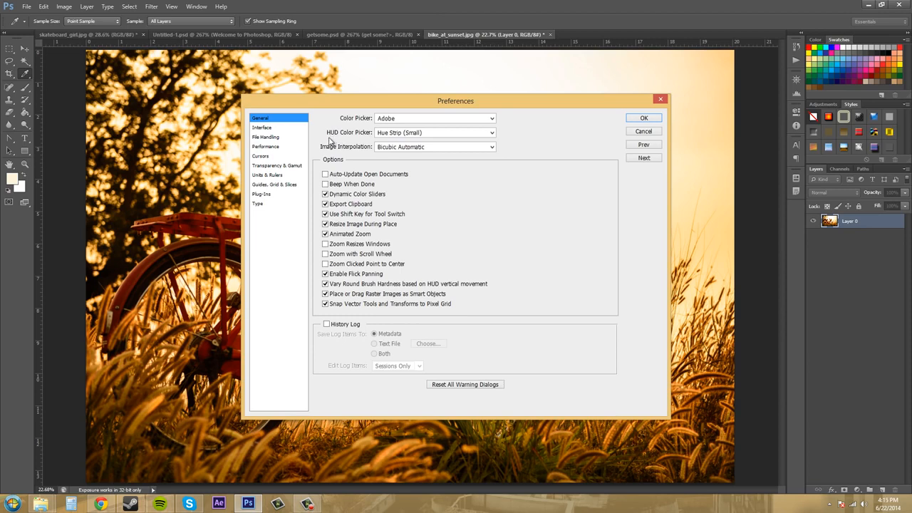
mouse_move(340, 139)
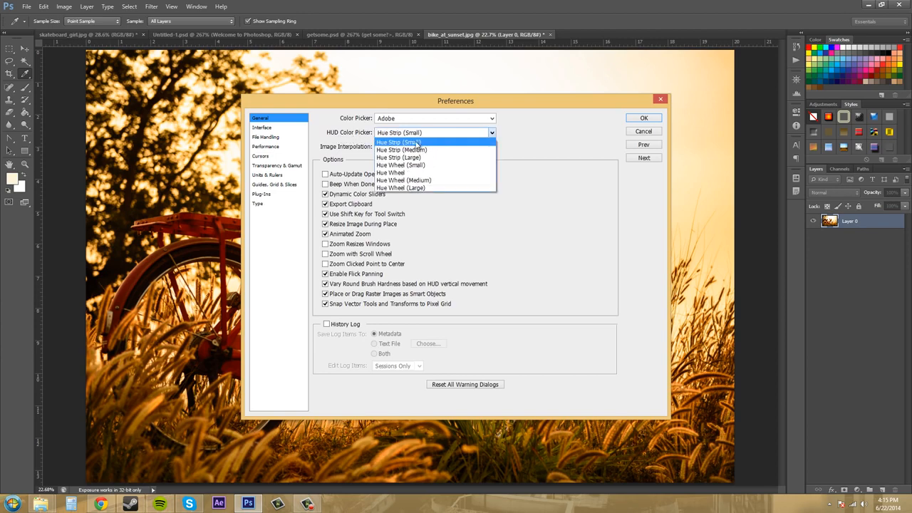
mouse_move(430, 151)
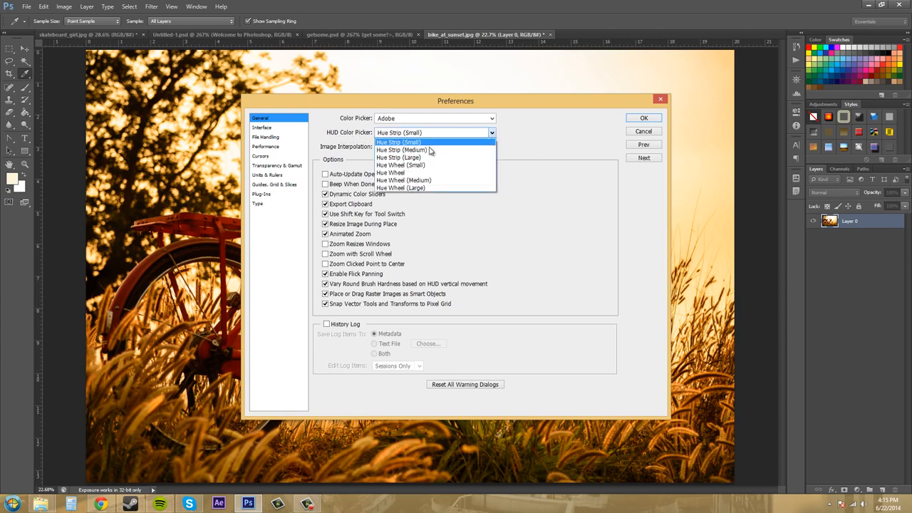
mouse_move(427, 179)
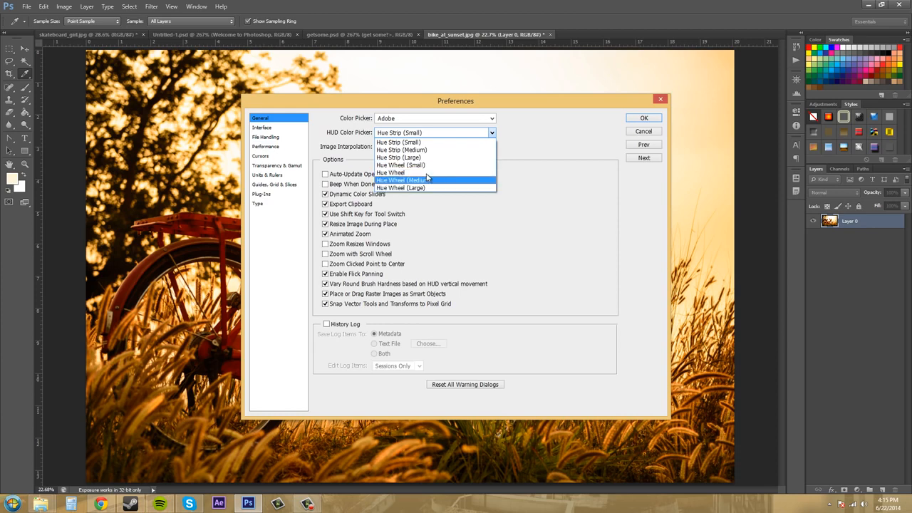
mouse_move(416, 142)
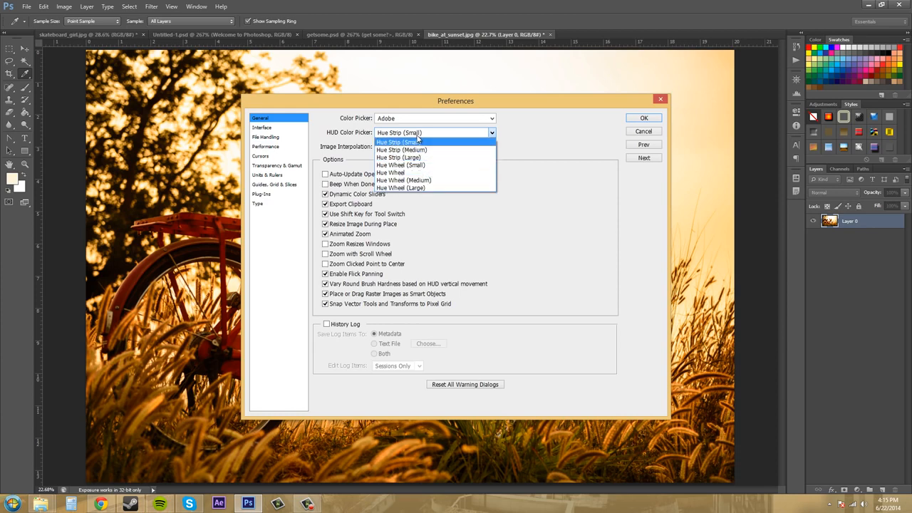
click(399, 141)
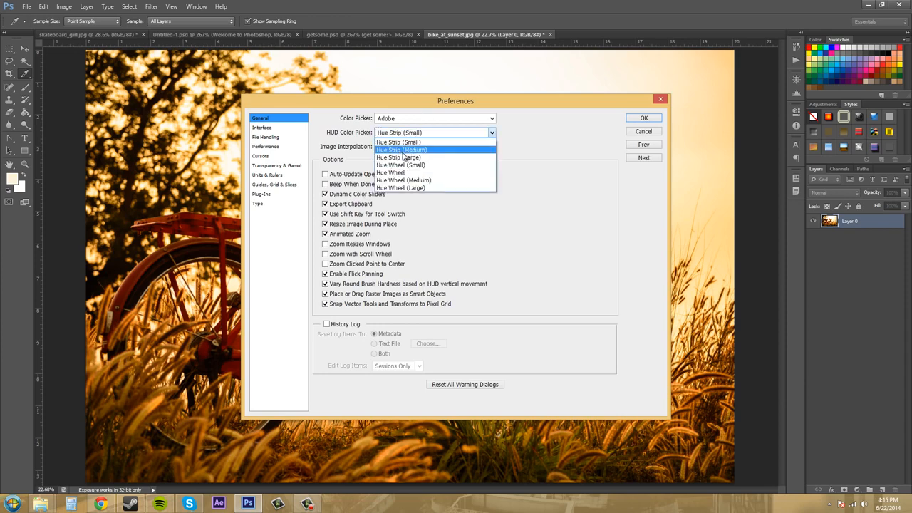
click(399, 143)
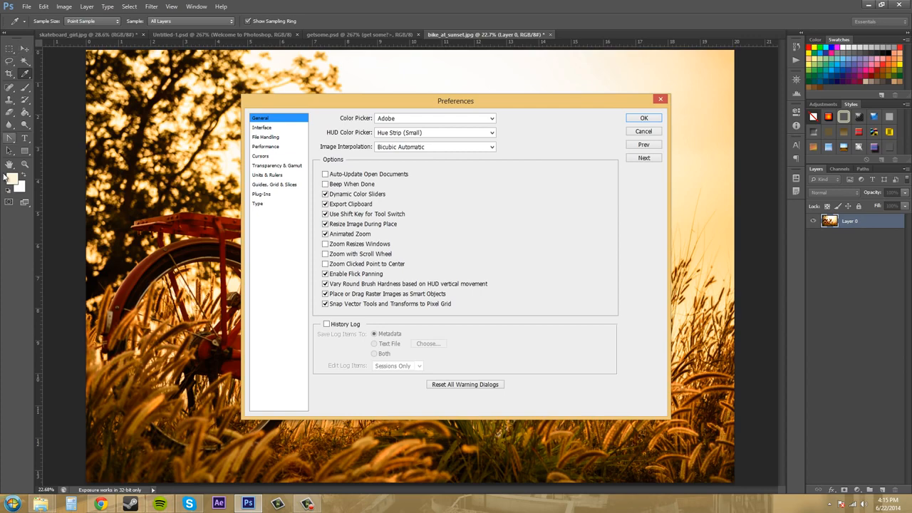
- Try a green in the foreground Color Picker, then dismiss it without keeping the change
click(641, 117)
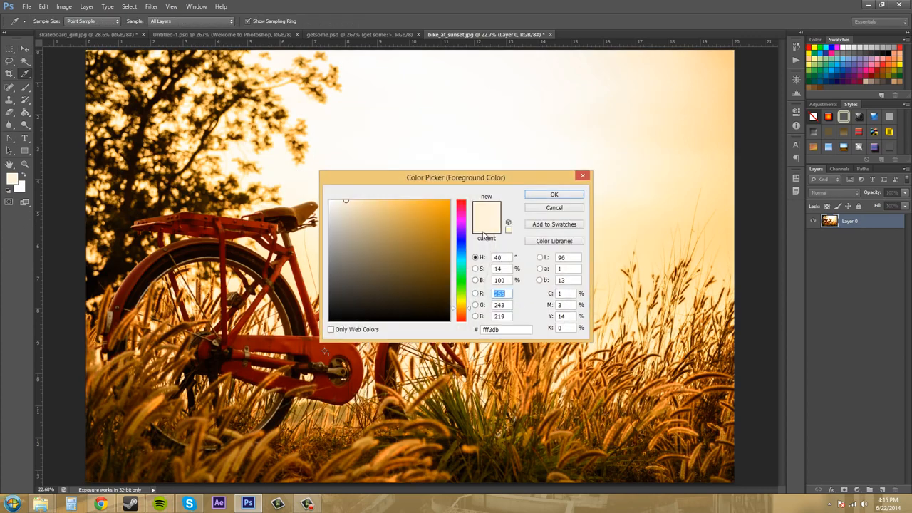
click(373, 259)
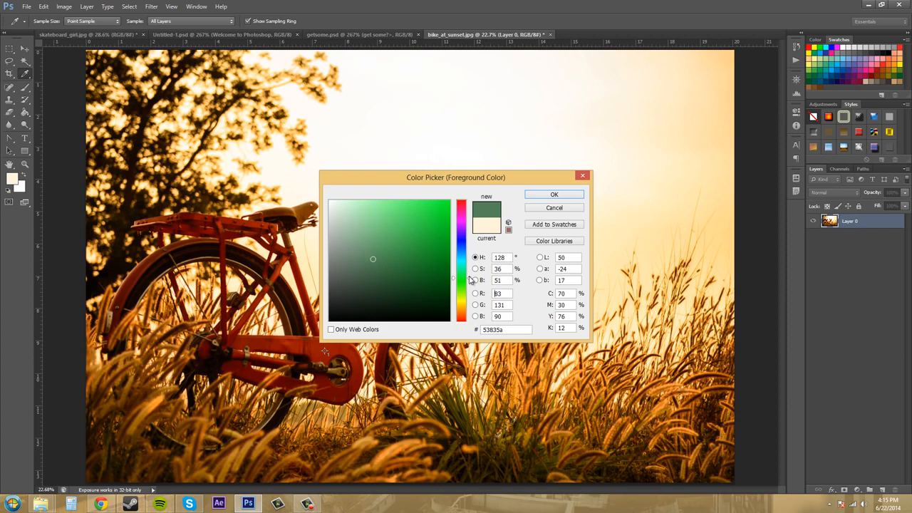
click(553, 194)
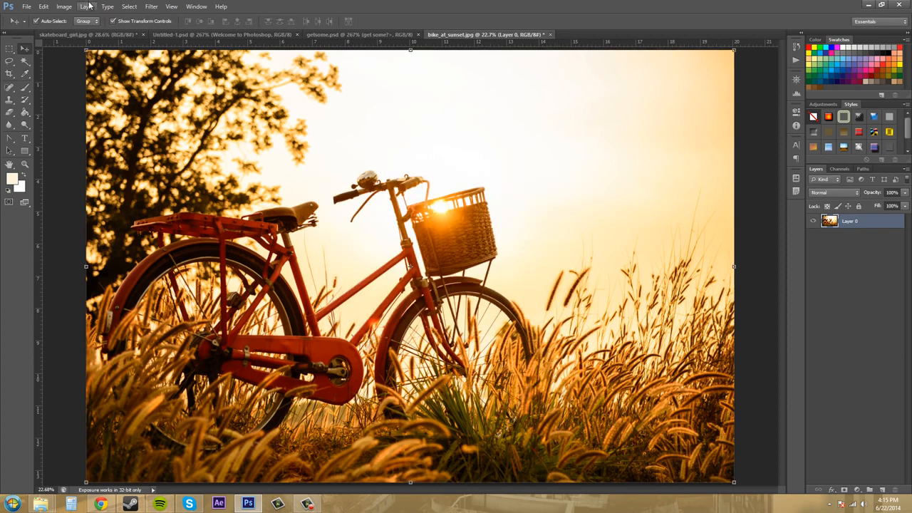
- Reopen the General preferences from the Edit menu
click(46, 6)
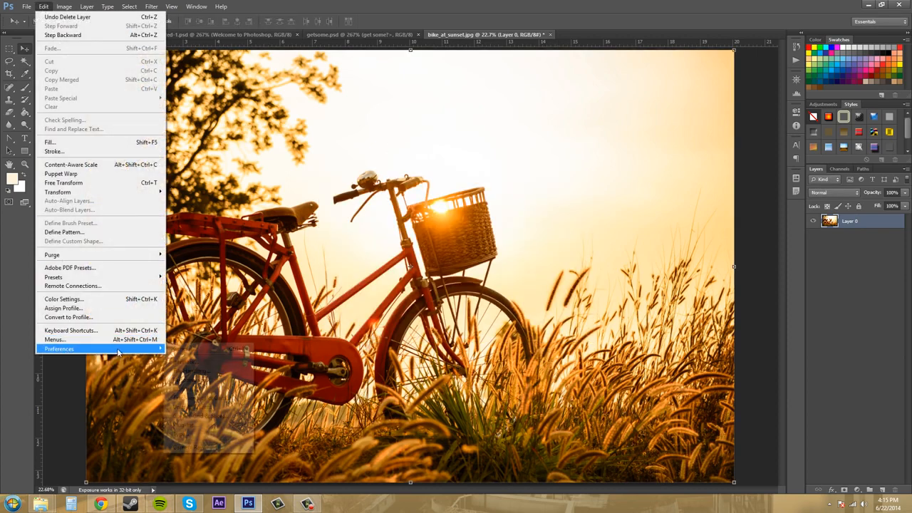
click(60, 349)
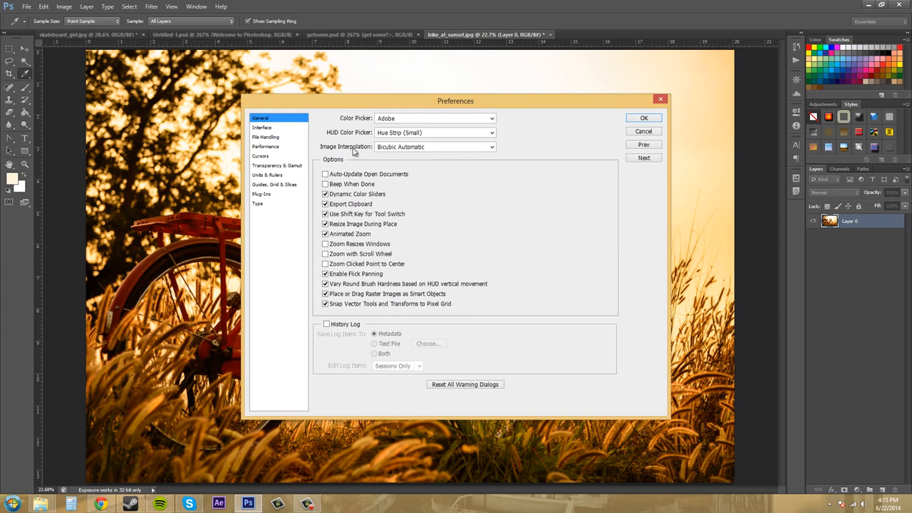
mouse_move(413, 157)
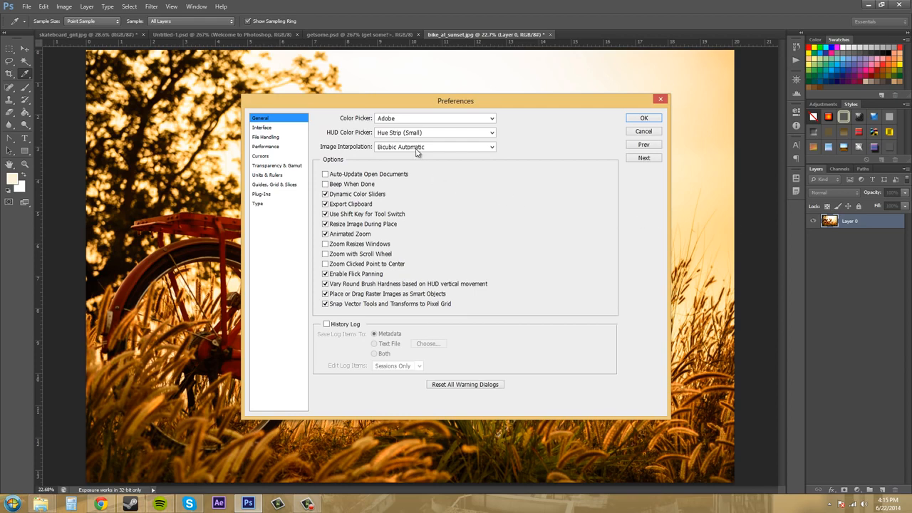
mouse_move(413, 147)
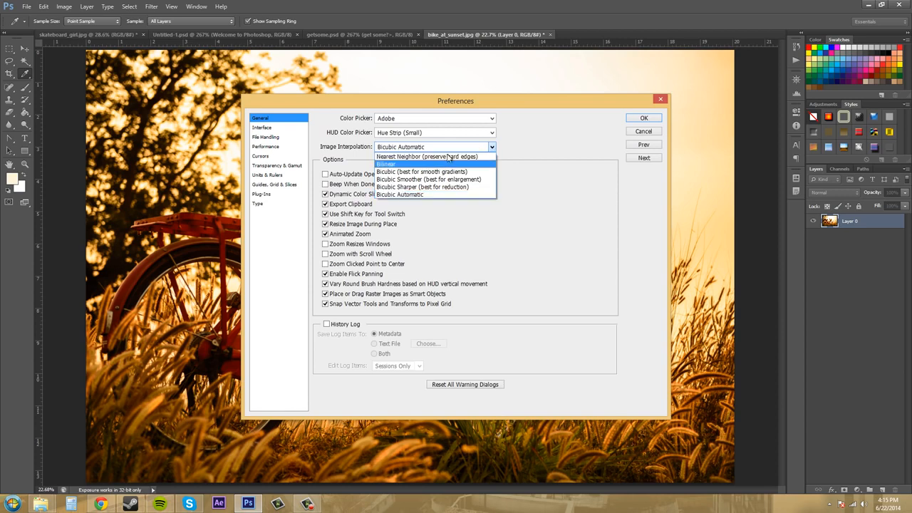
mouse_move(415, 194)
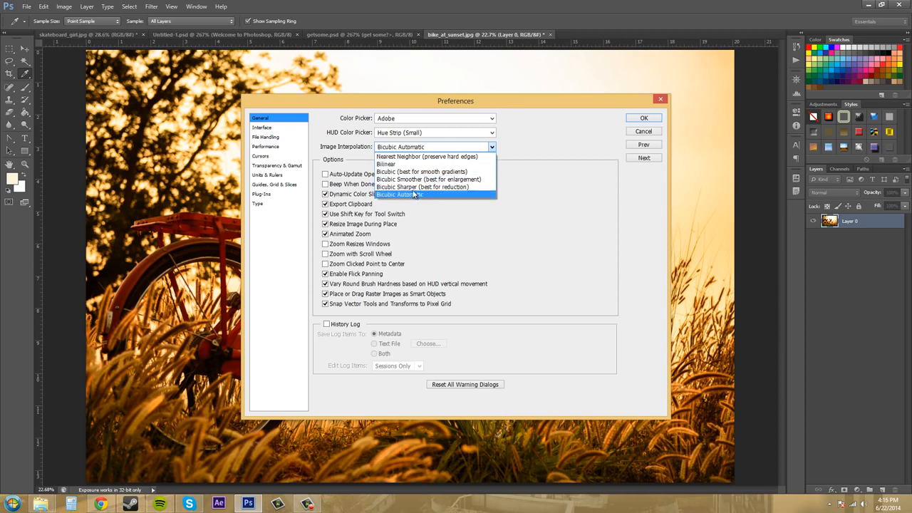
mouse_move(388, 207)
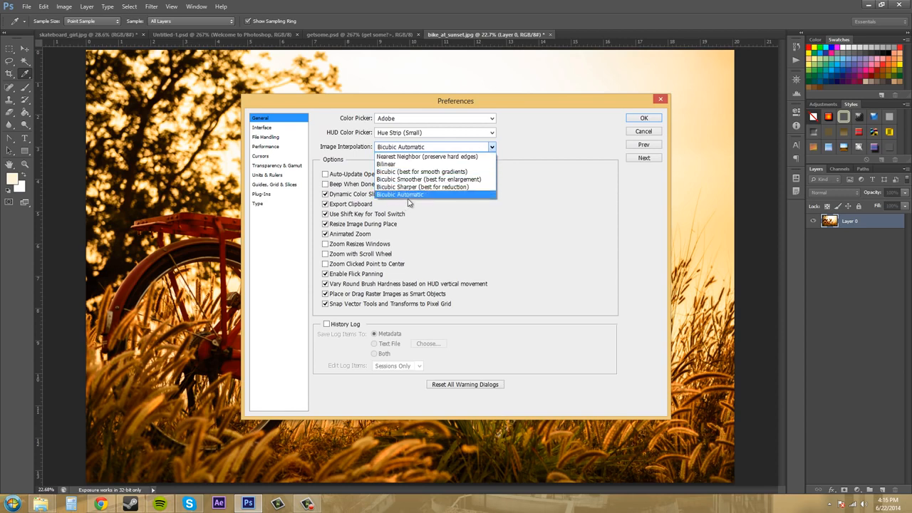
mouse_move(420, 193)
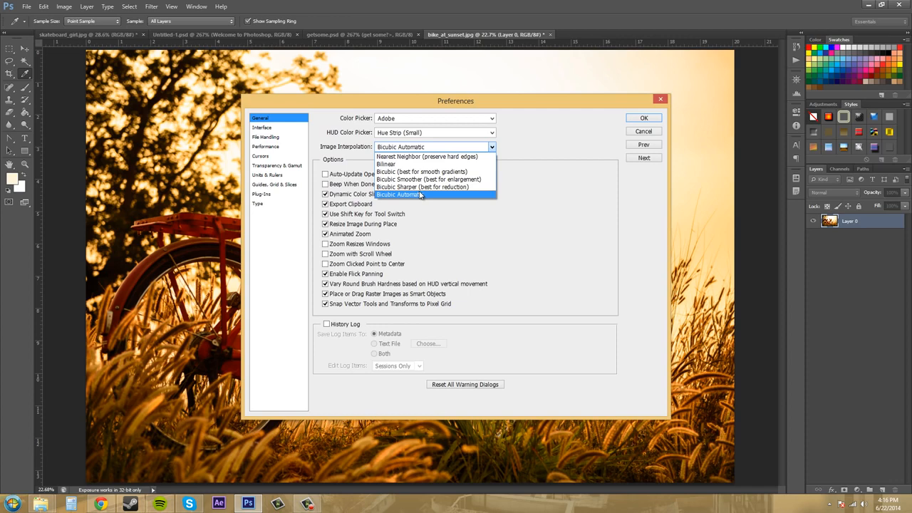
mouse_move(450, 194)
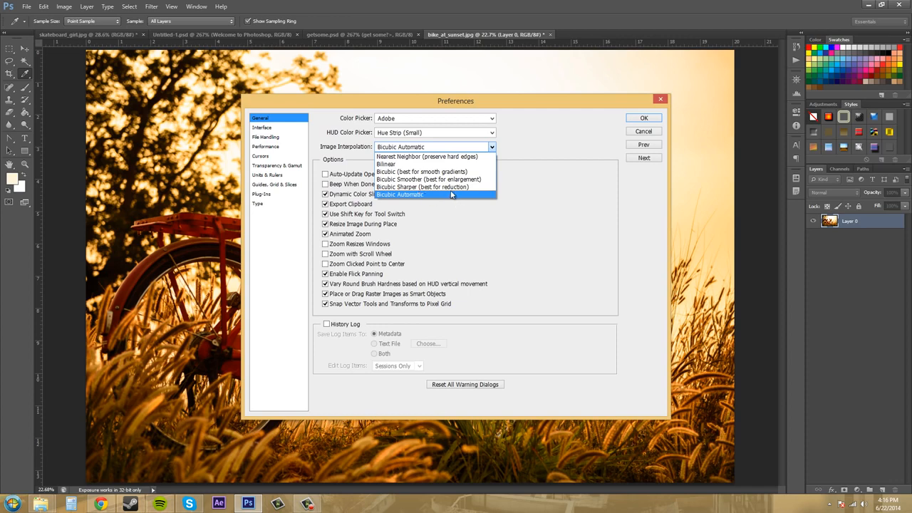
mouse_move(409, 199)
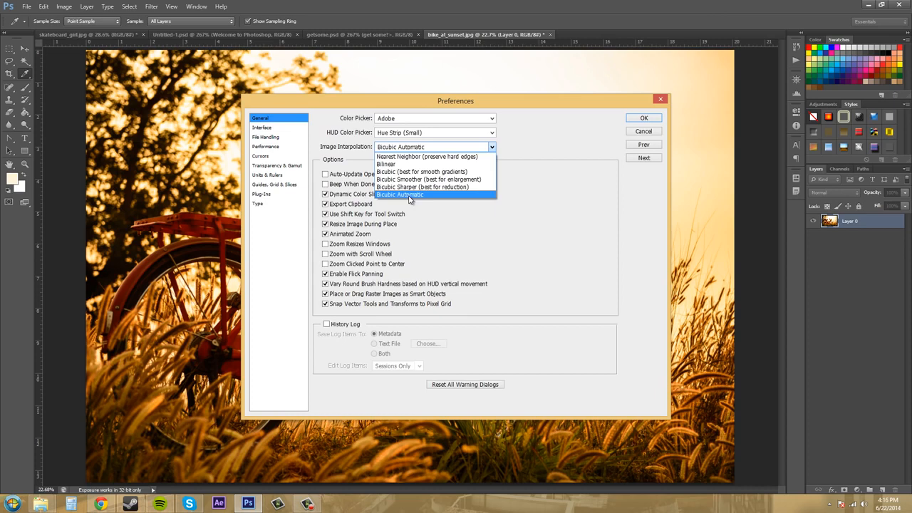
click(399, 193)
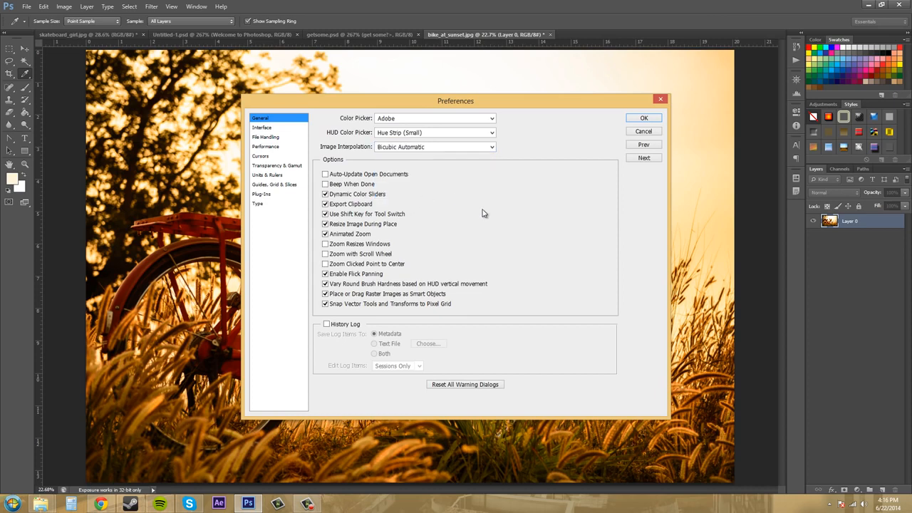
mouse_move(361, 256)
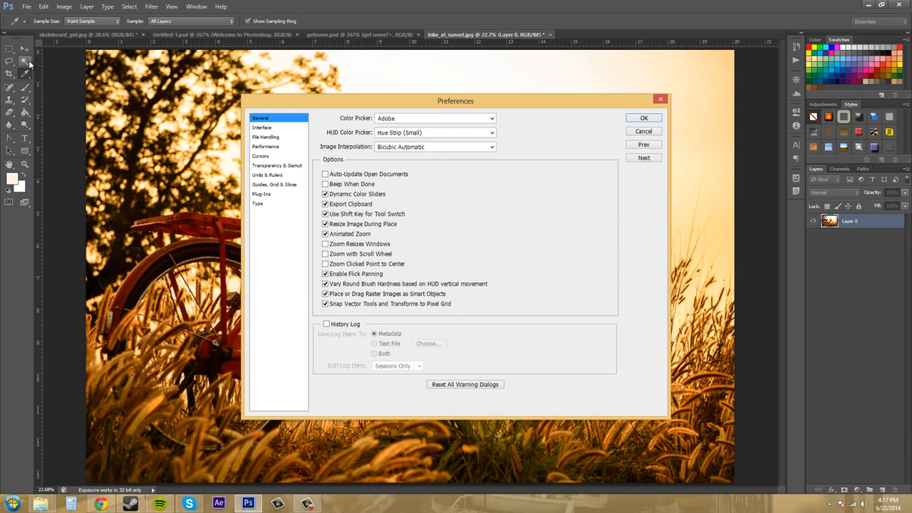
mouse_move(635, 154)
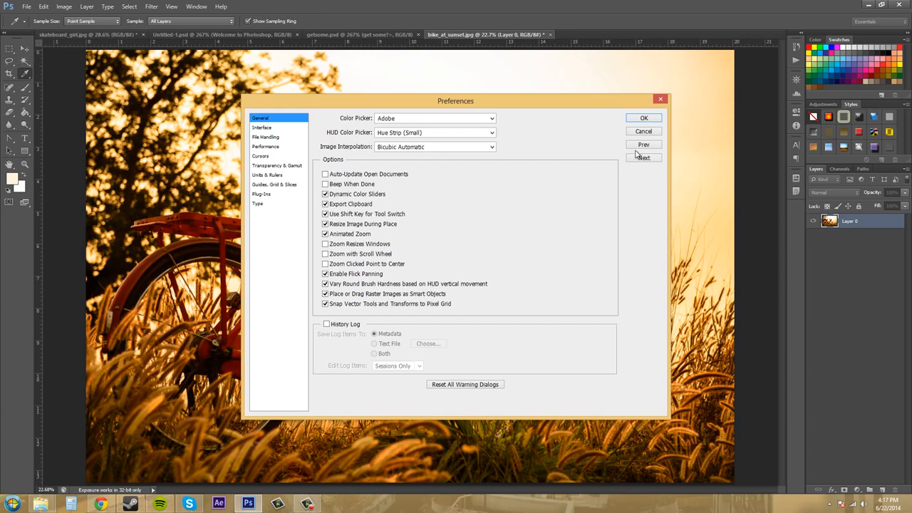
- Close Preferences with OK, browse the File and Edit menus, and reopen Preferences
click(644, 117)
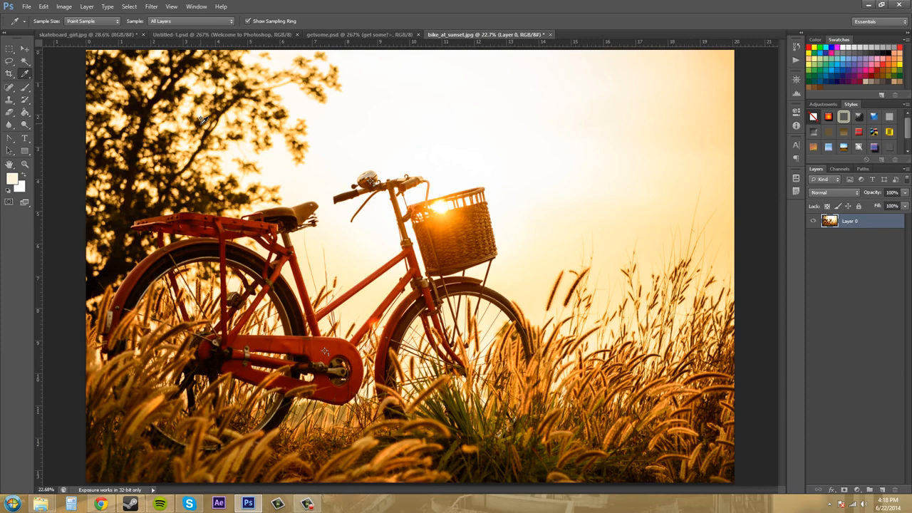
mouse_move(416, 151)
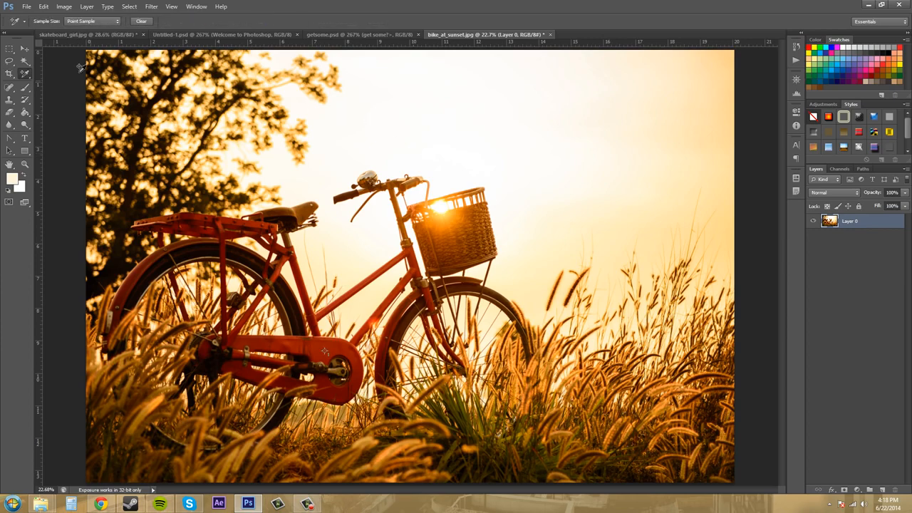
click(26, 6)
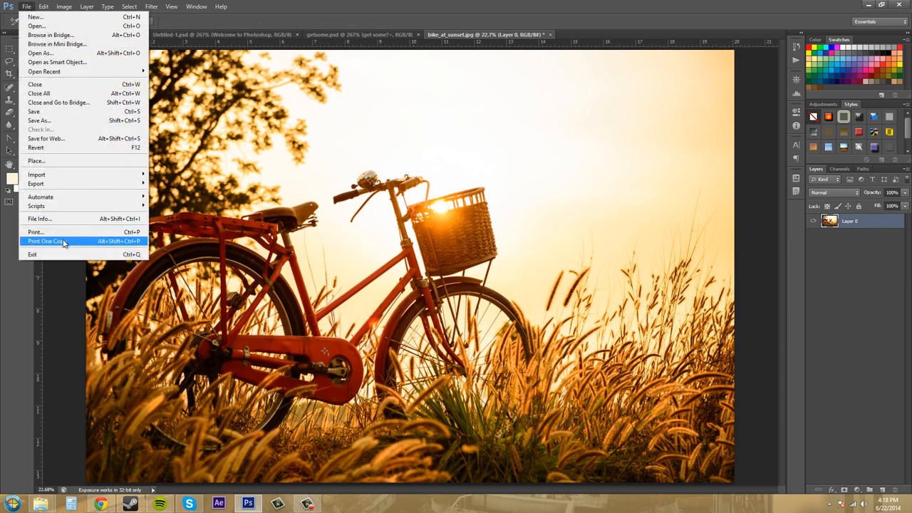
click(45, 5)
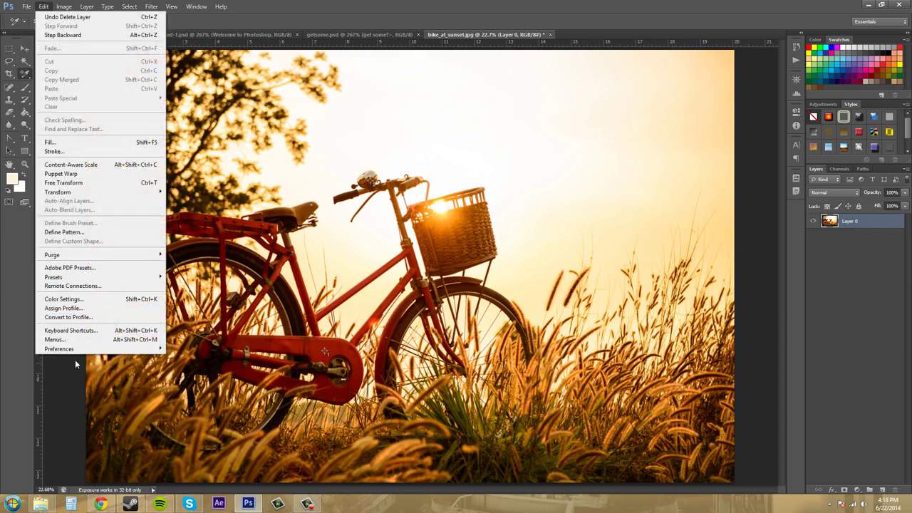
click(60, 349)
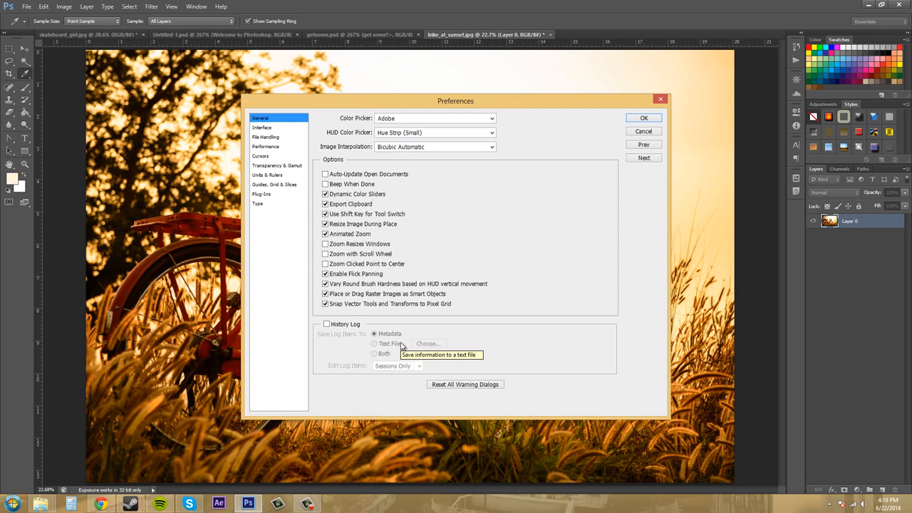
mouse_move(402, 346)
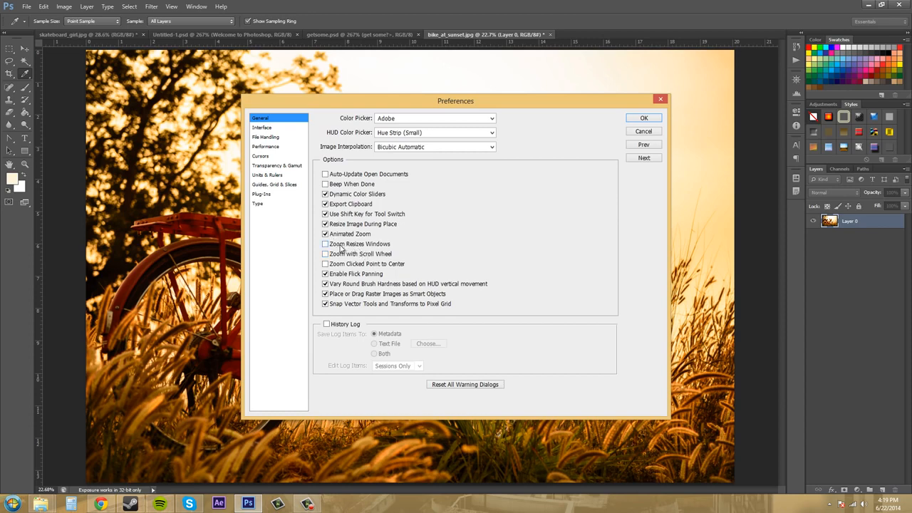
mouse_move(386, 253)
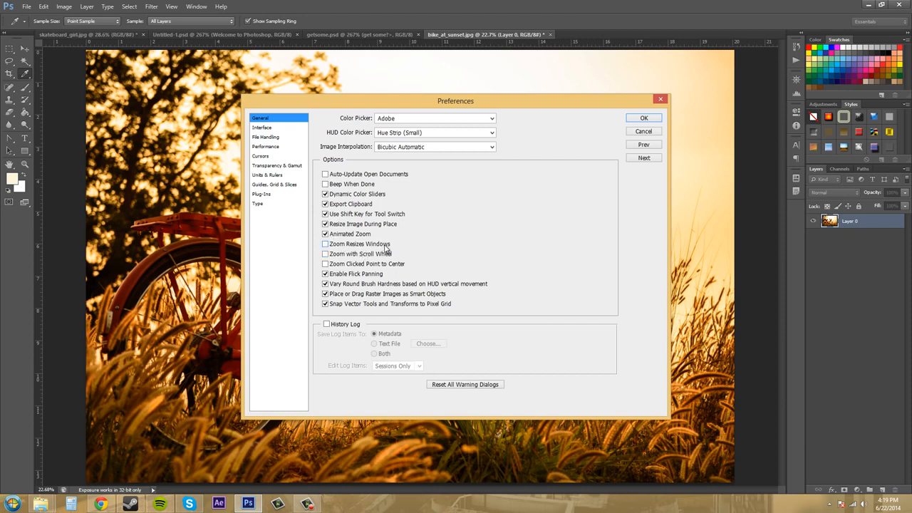
mouse_move(388, 245)
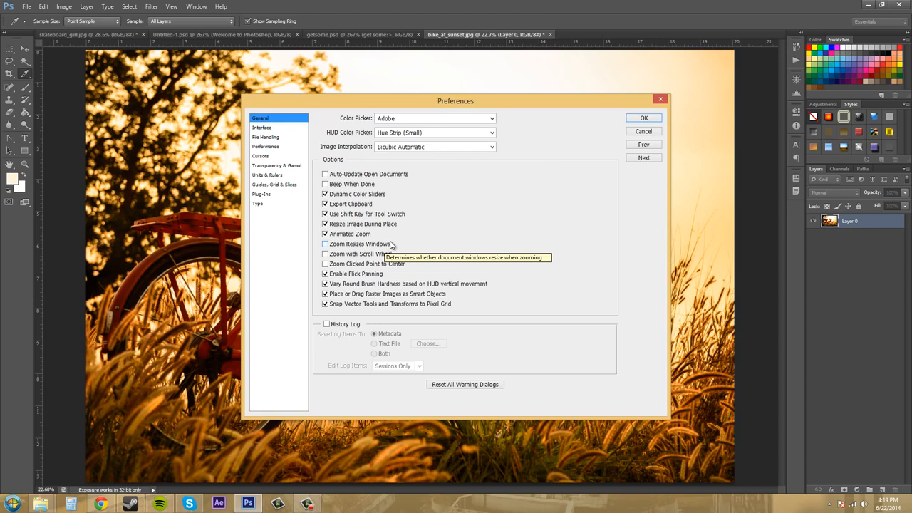
mouse_move(428, 244)
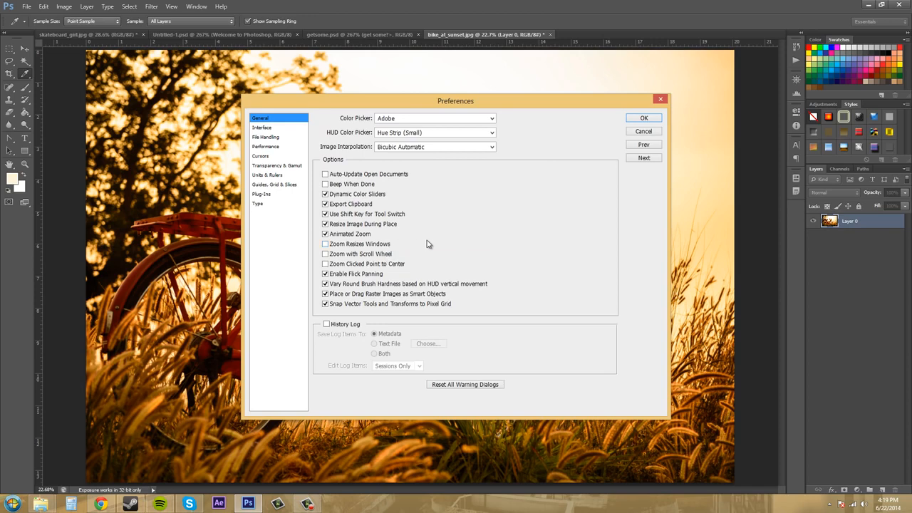
mouse_move(398, 262)
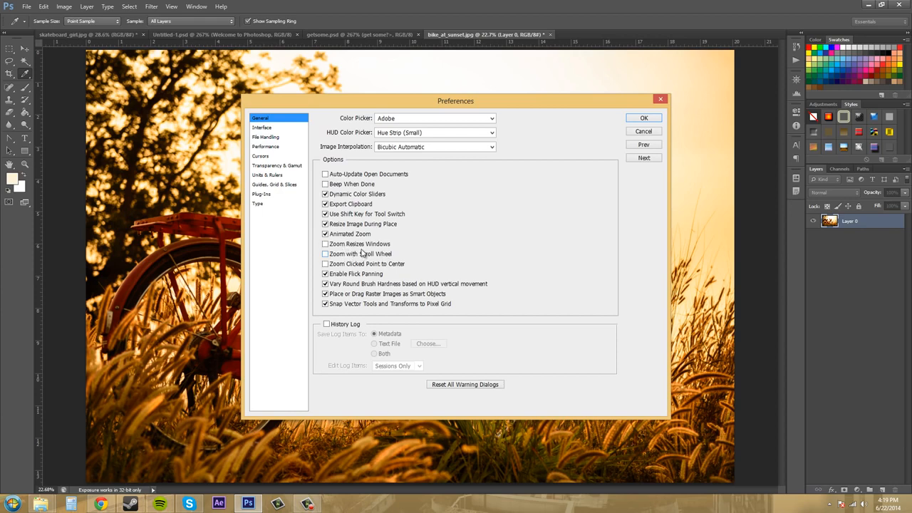
mouse_move(382, 263)
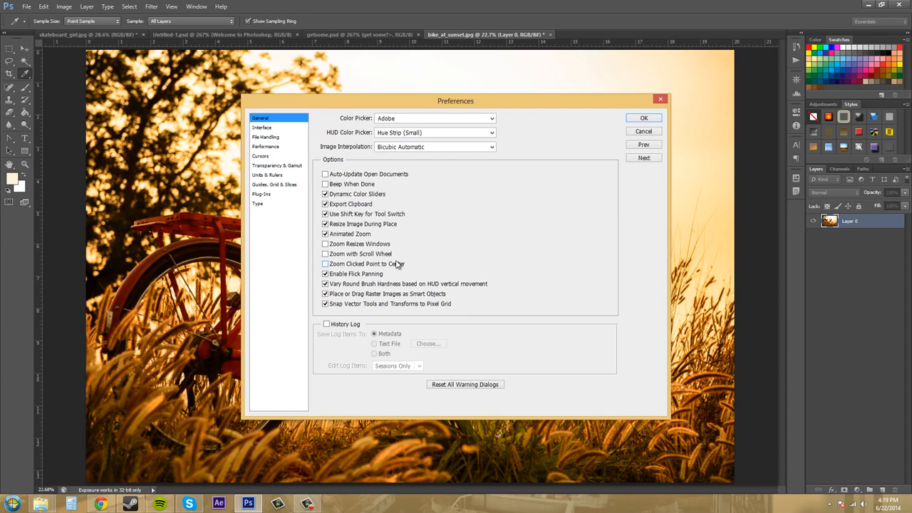
mouse_move(396, 264)
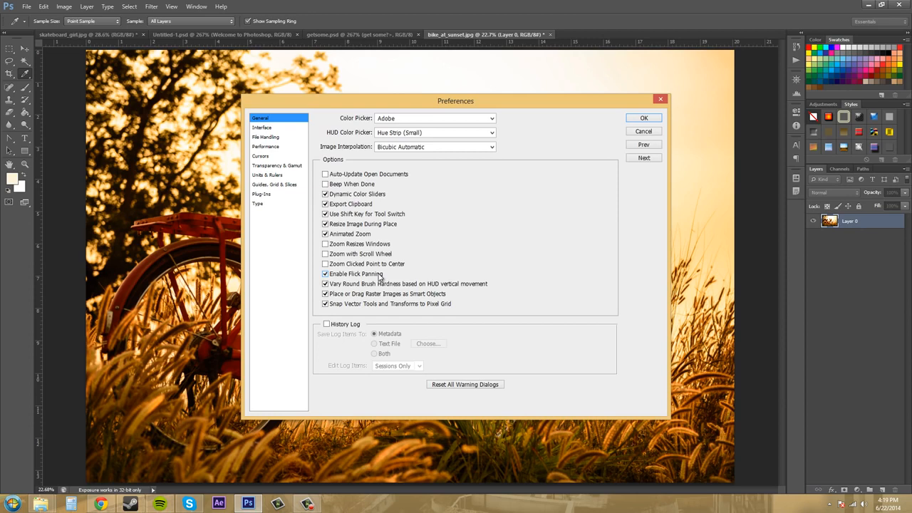
mouse_move(379, 273)
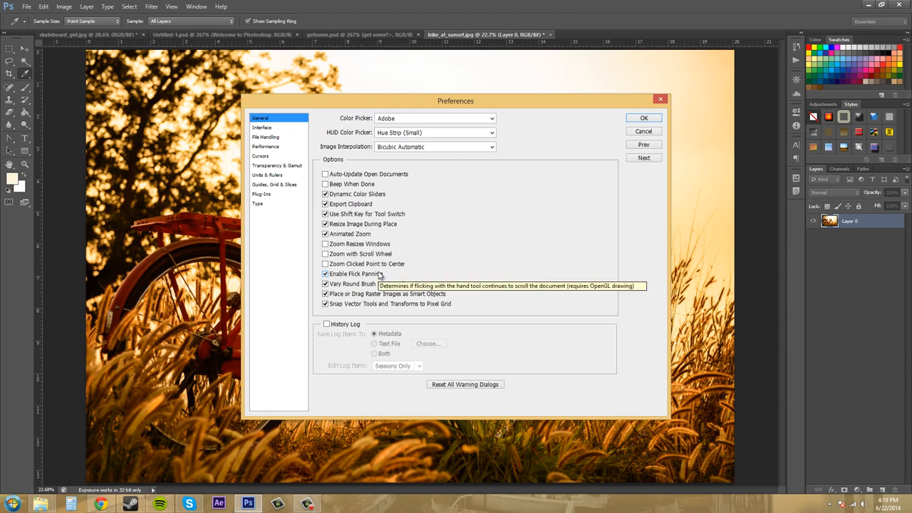
mouse_move(379, 273)
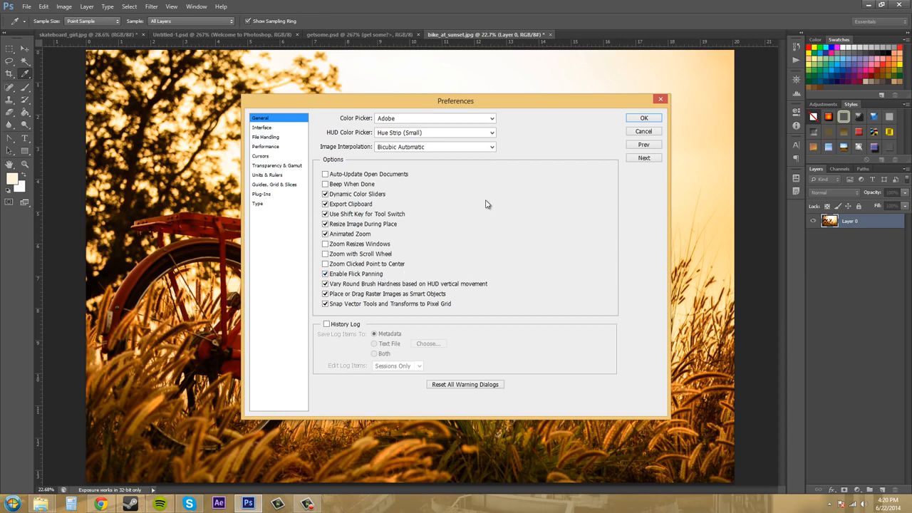
mouse_move(462, 211)
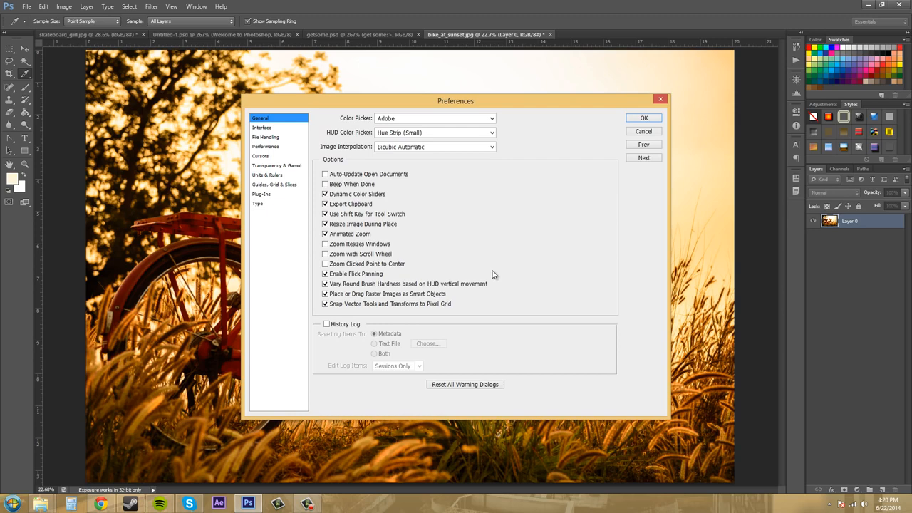
mouse_move(481, 270)
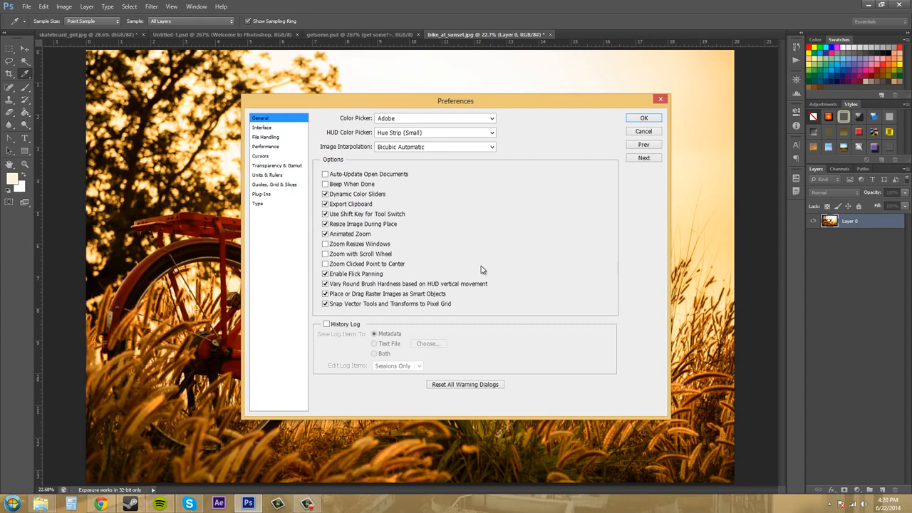
mouse_move(354, 303)
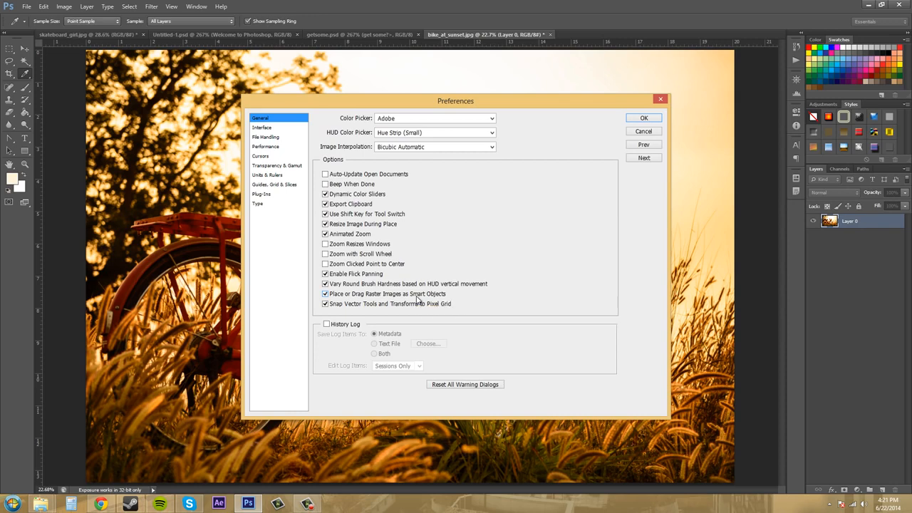
mouse_move(482, 304)
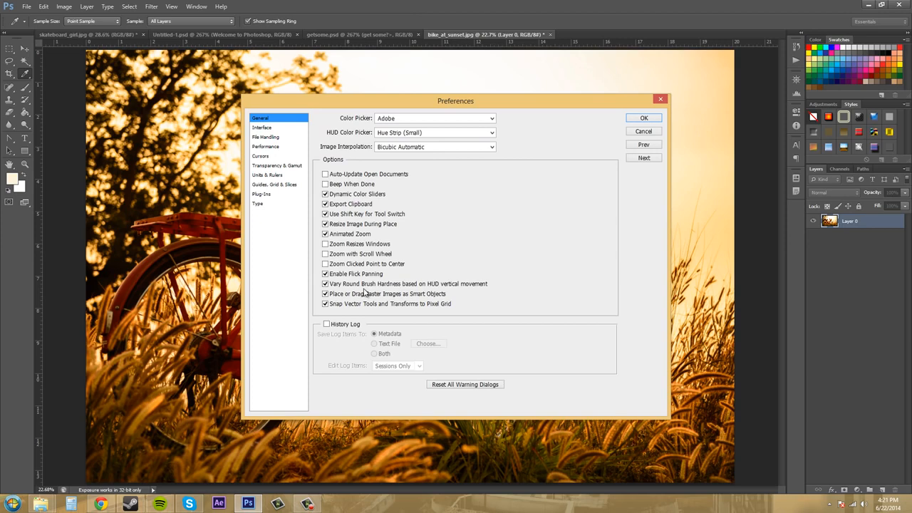
mouse_move(370, 305)
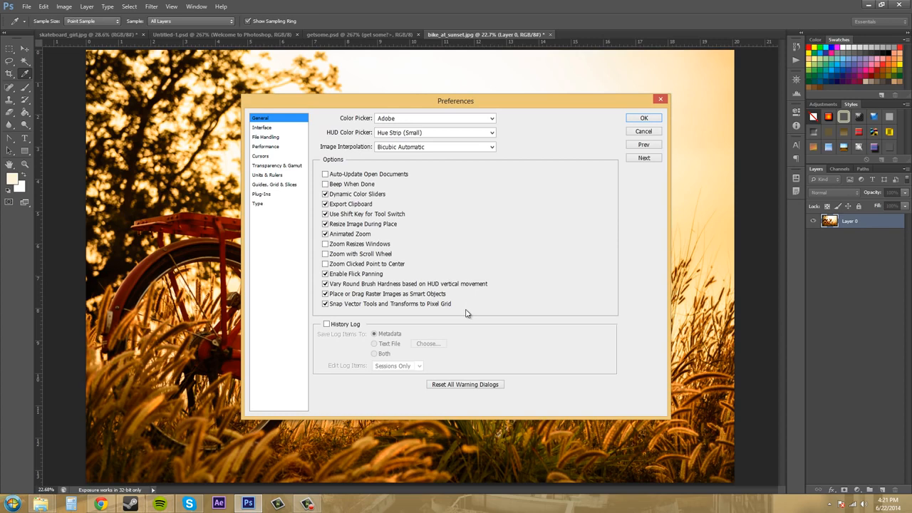
mouse_move(447, 307)
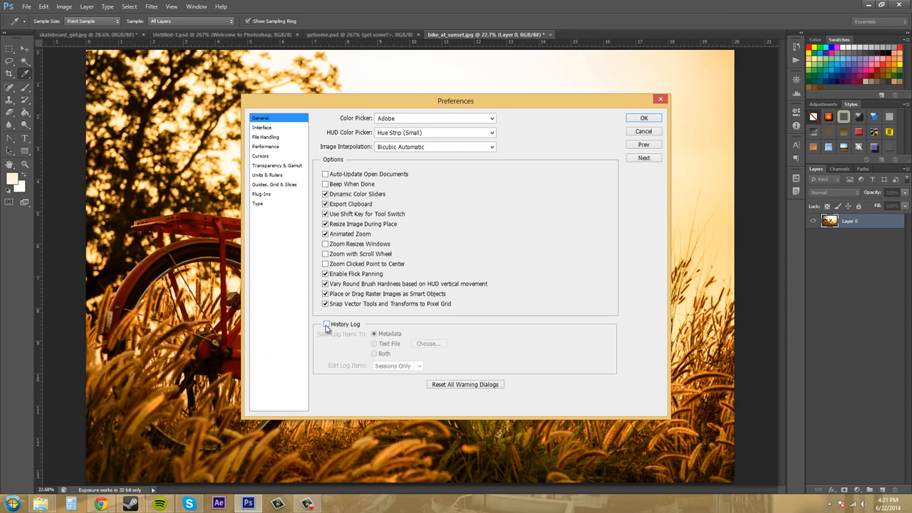
mouse_move(325, 327)
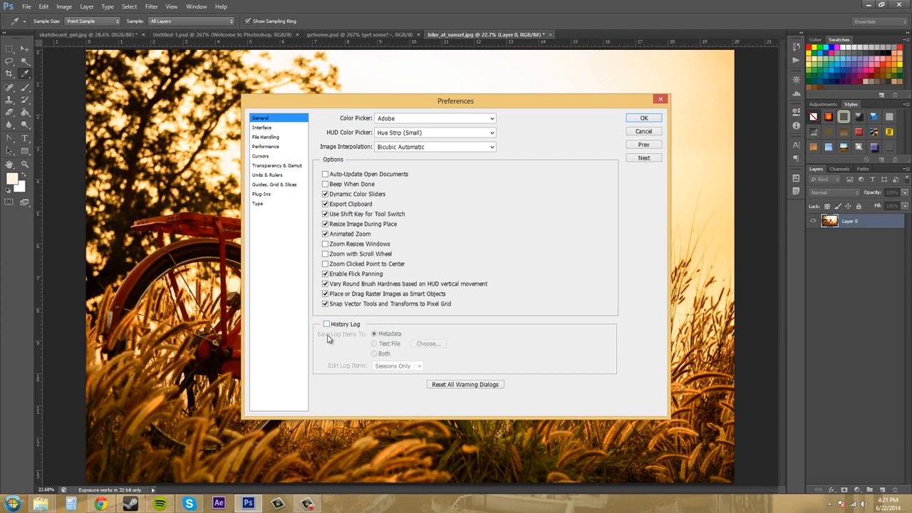
click(325, 323)
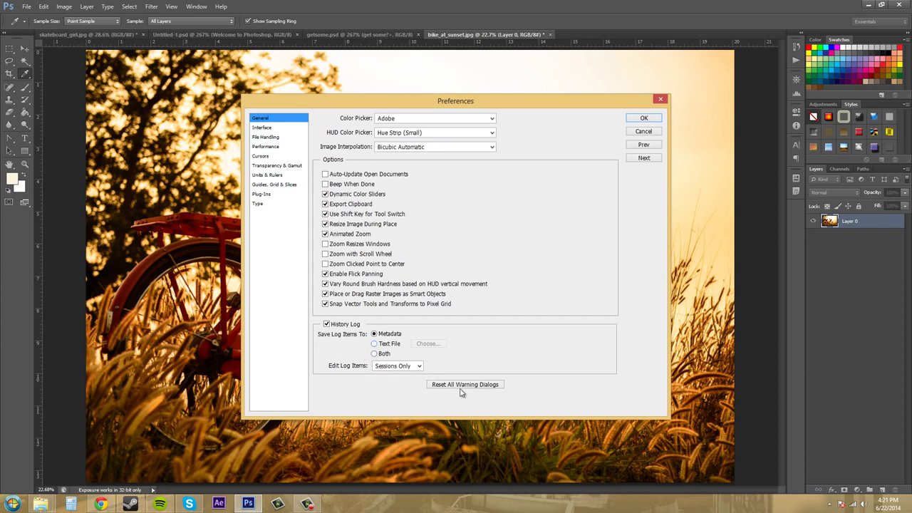
click(324, 324)
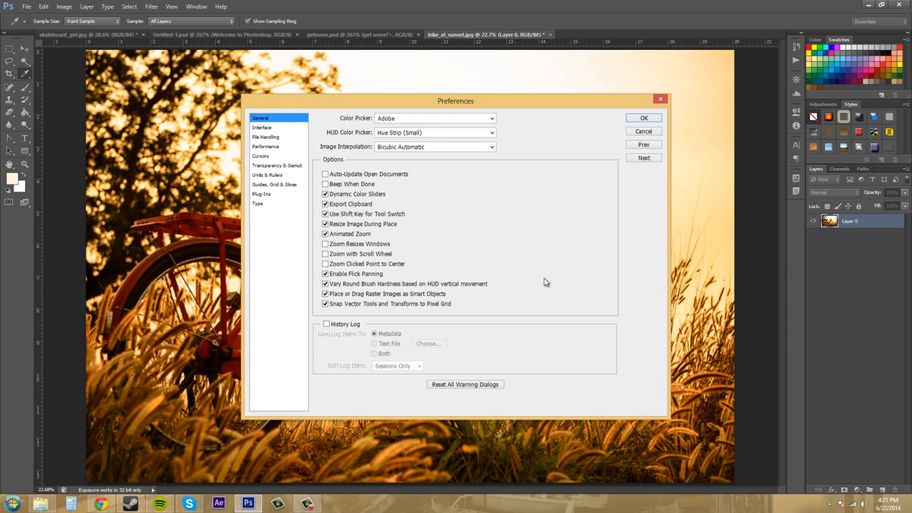
mouse_move(787, 346)
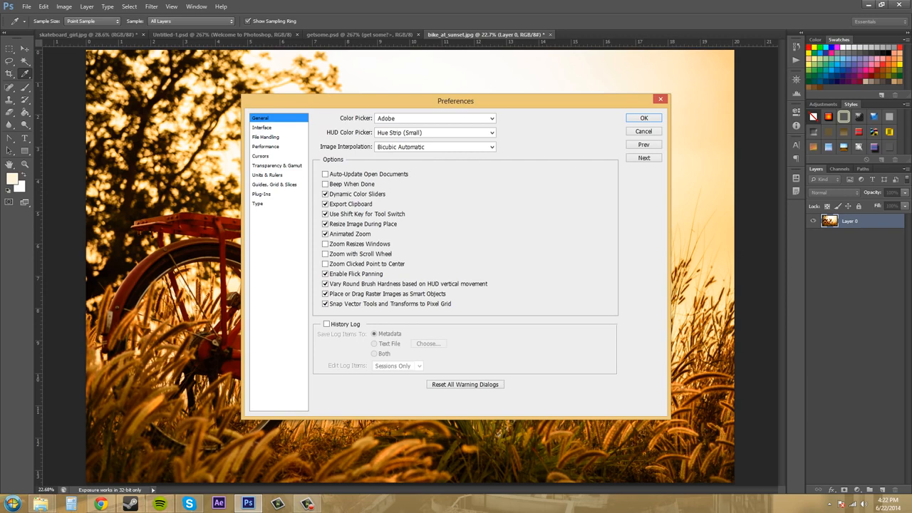
click(262, 128)
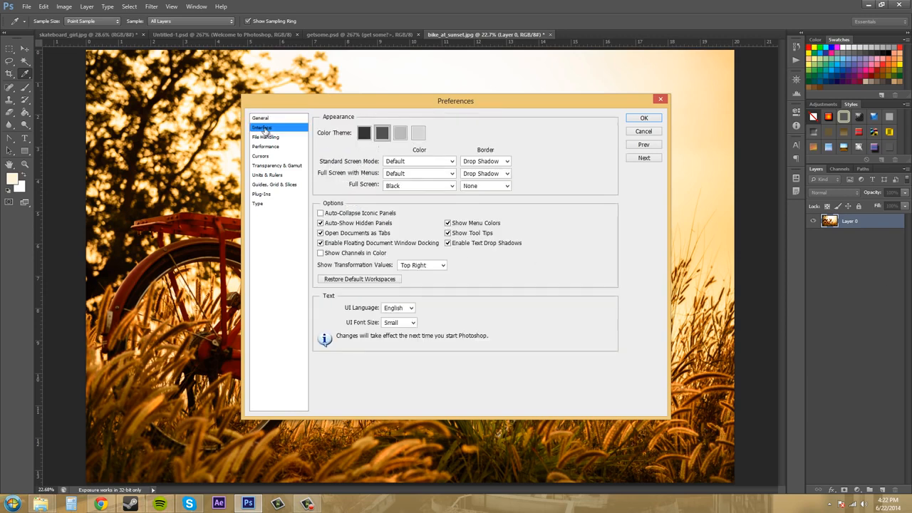
click(261, 117)
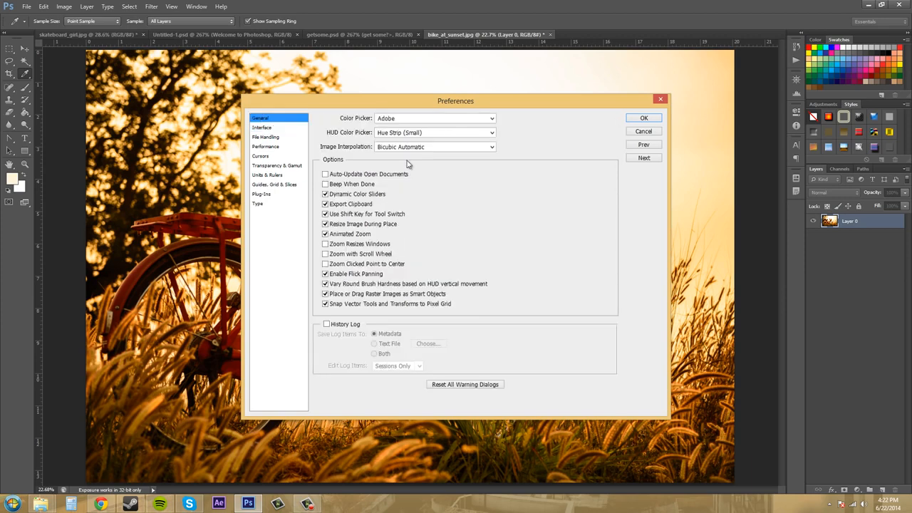